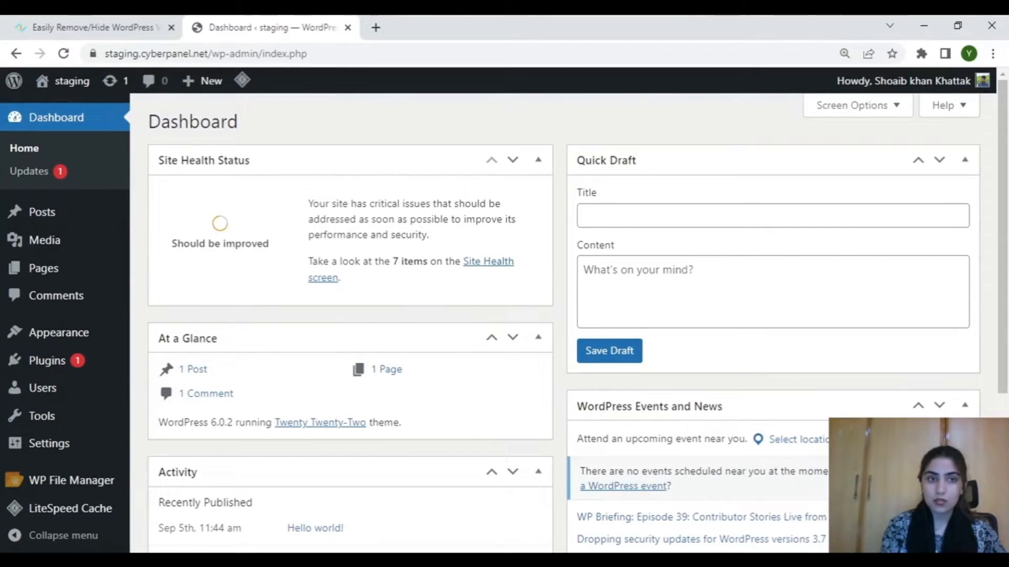
mouse_move(100, 151)
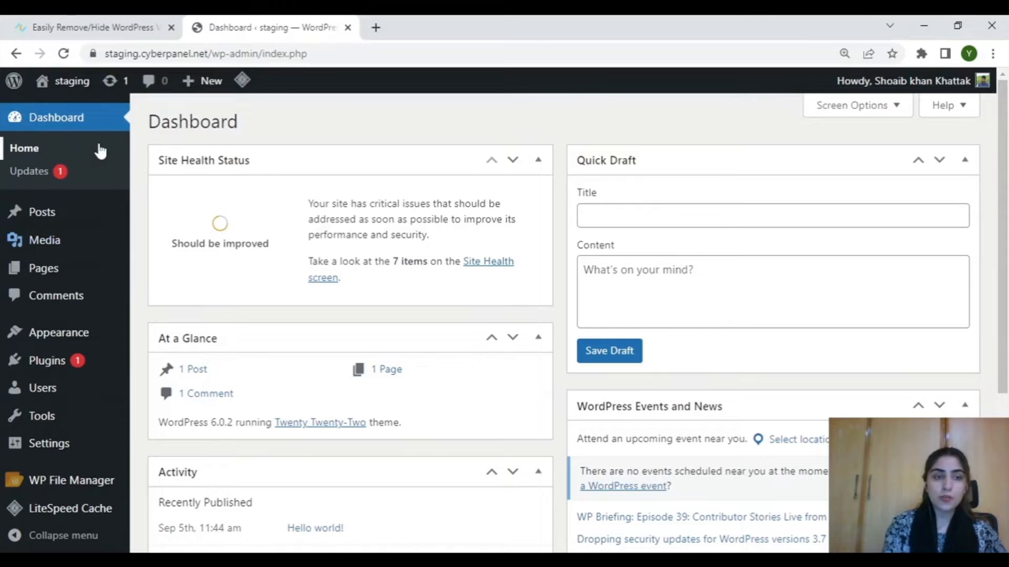
mouse_move(82, 178)
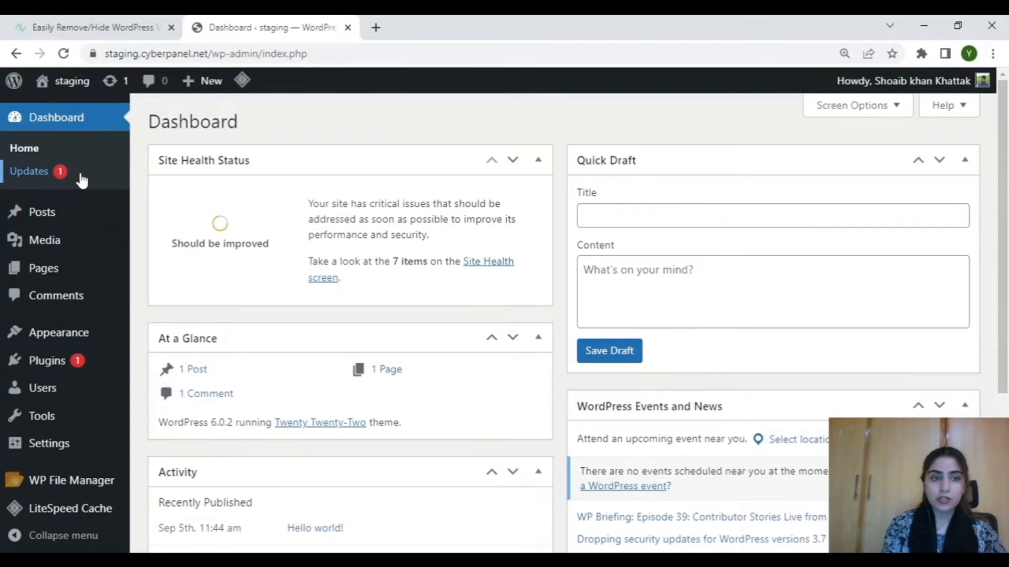
Open the Updates page to confirm WordPress 6.0.2 is installed.
left_click(29, 172)
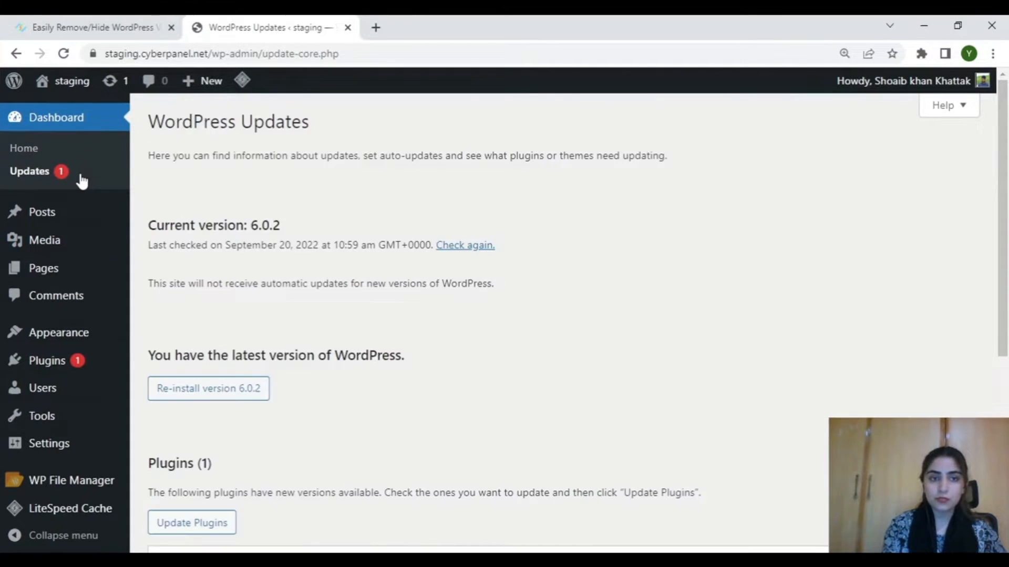
mouse_move(196, 259)
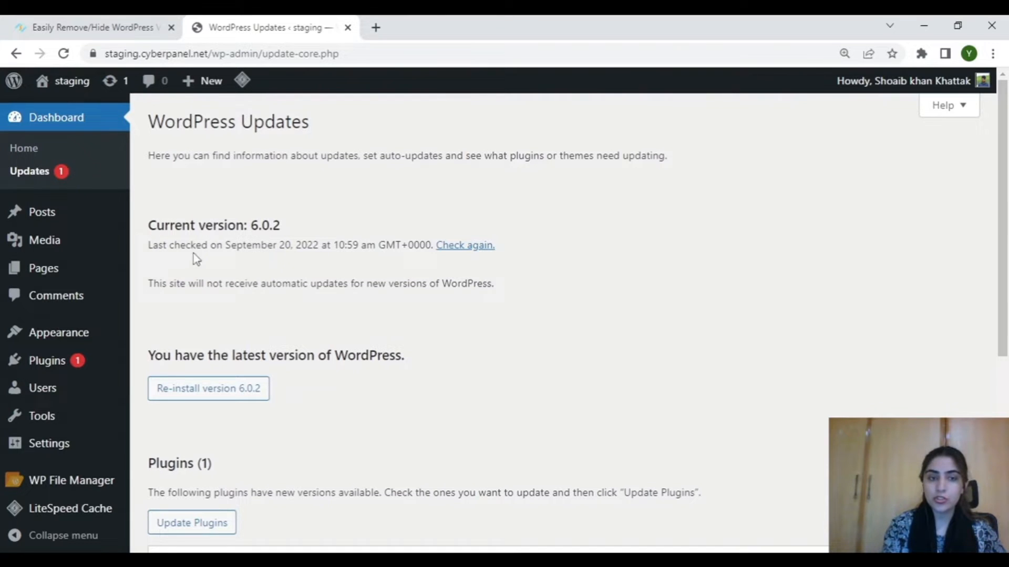
mouse_move(246, 243)
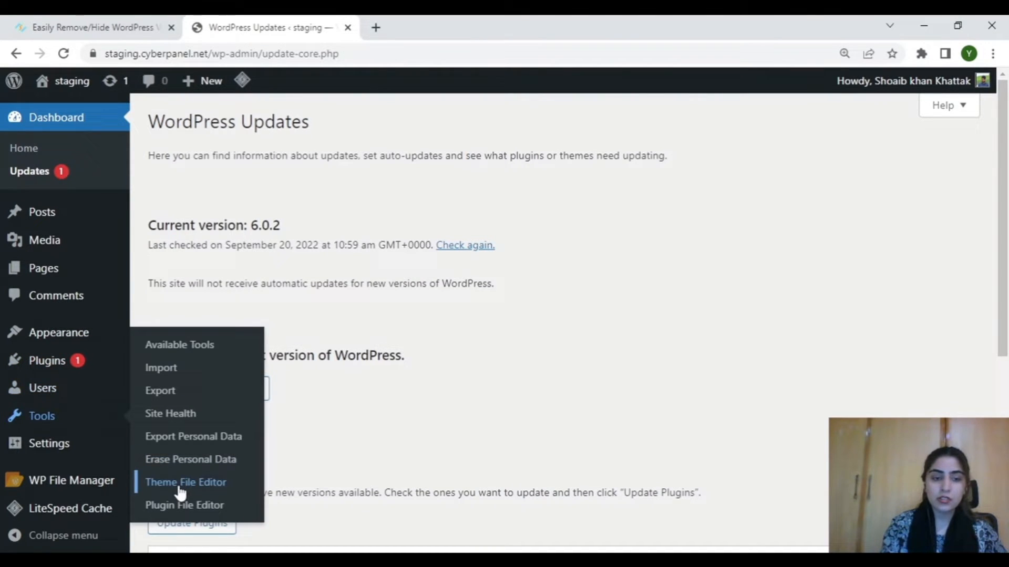
Open Twenty Twenty-Two's functions.php in the Theme File Editor, scroll to its end, and return to the article.
left_click(186, 482)
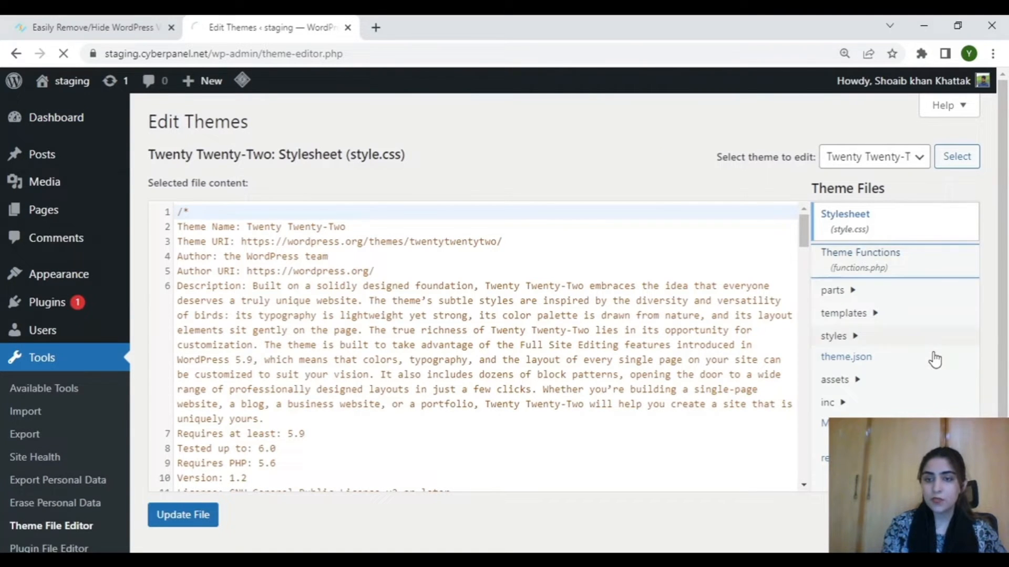
left_click(860, 257)
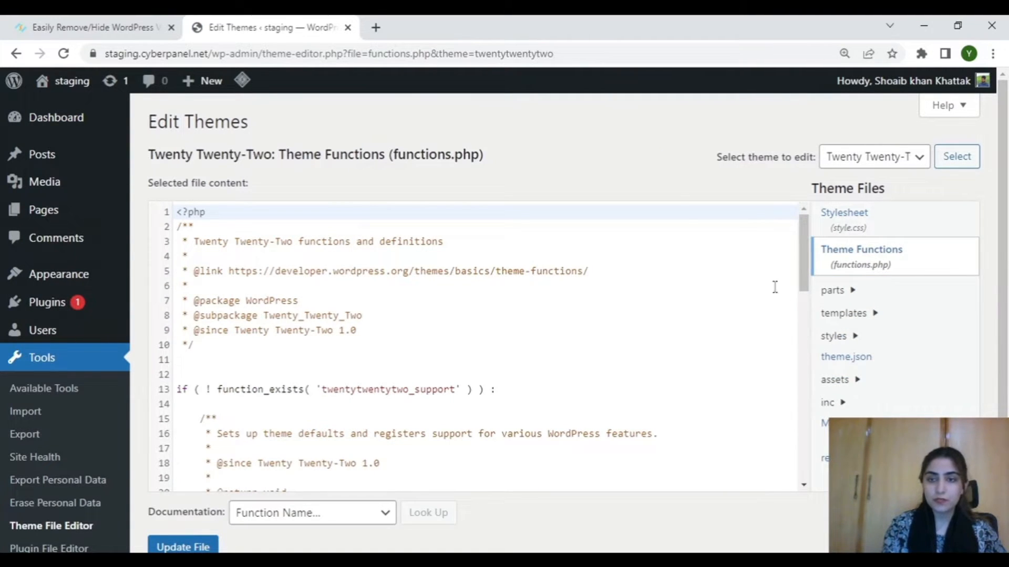
scroll("down", 3)
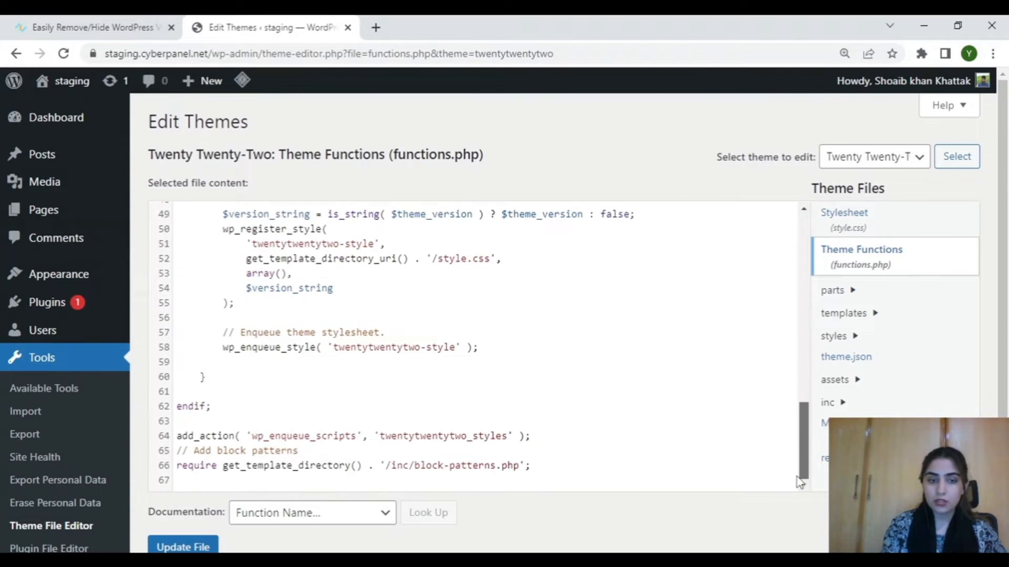
left_click(90, 26)
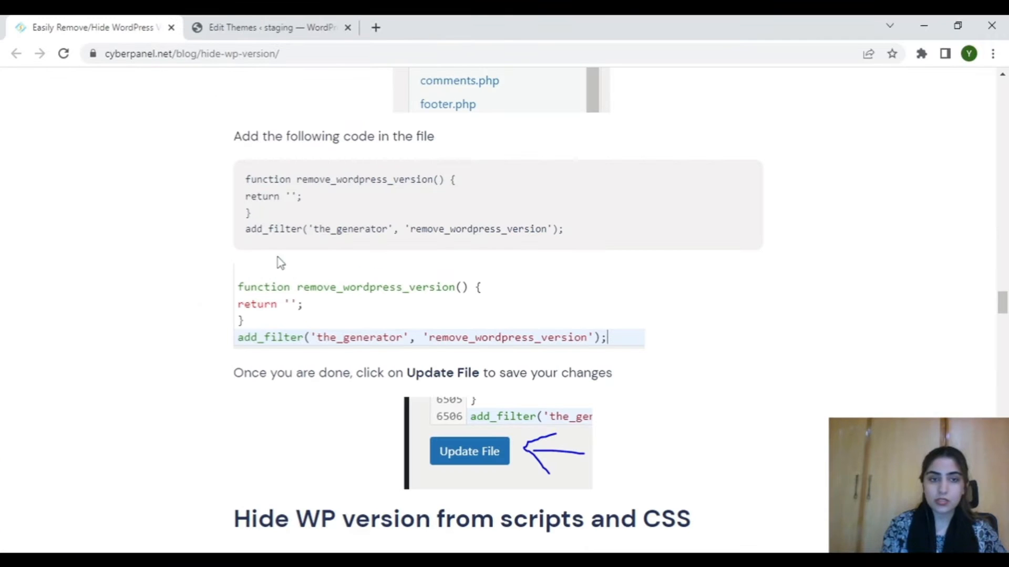
Select the remove_wordpress_version code block in the article and go back to the editor tab.
left_click_drag(245, 179, 552, 229)
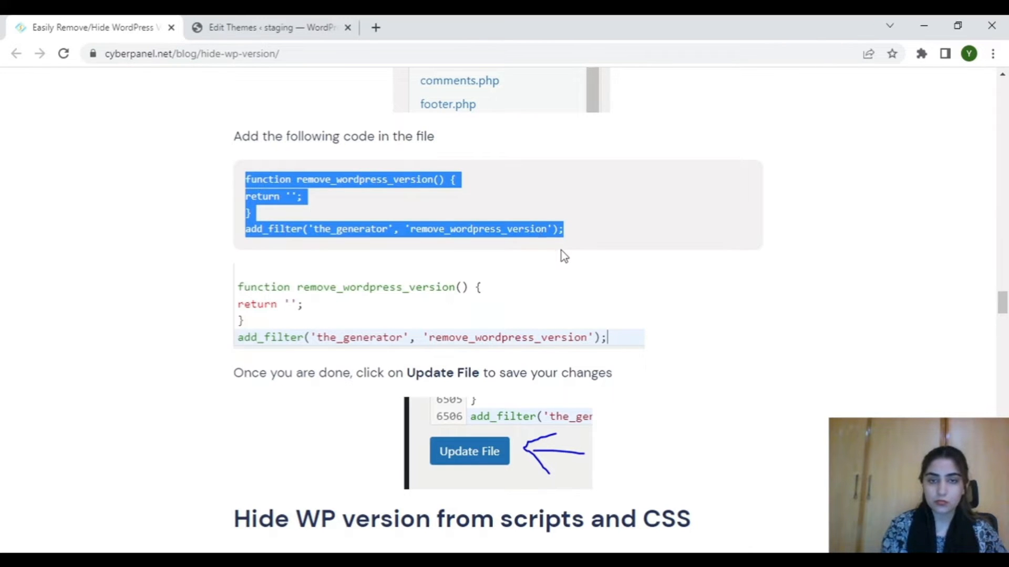
left_click(270, 27)
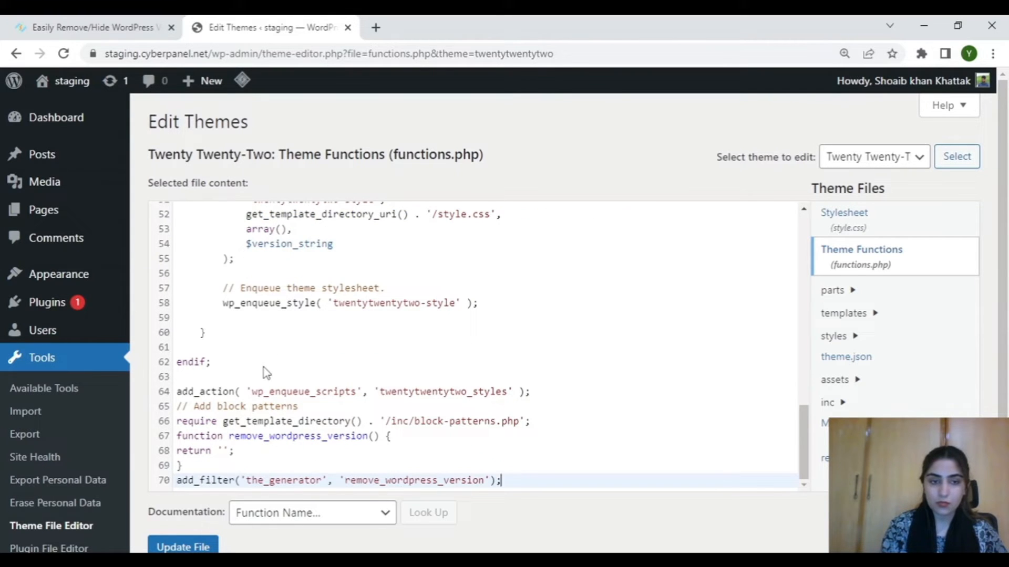
Save functions.php with the pasted remove_wordpress_version snippet and switch back to the article tab.
left_click(183, 547)
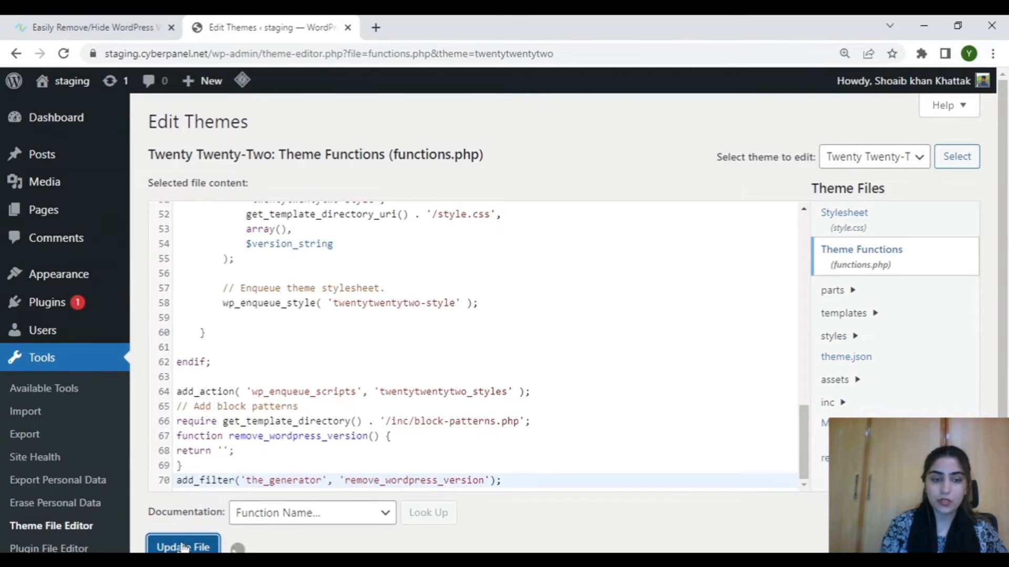
left_click(183, 547)
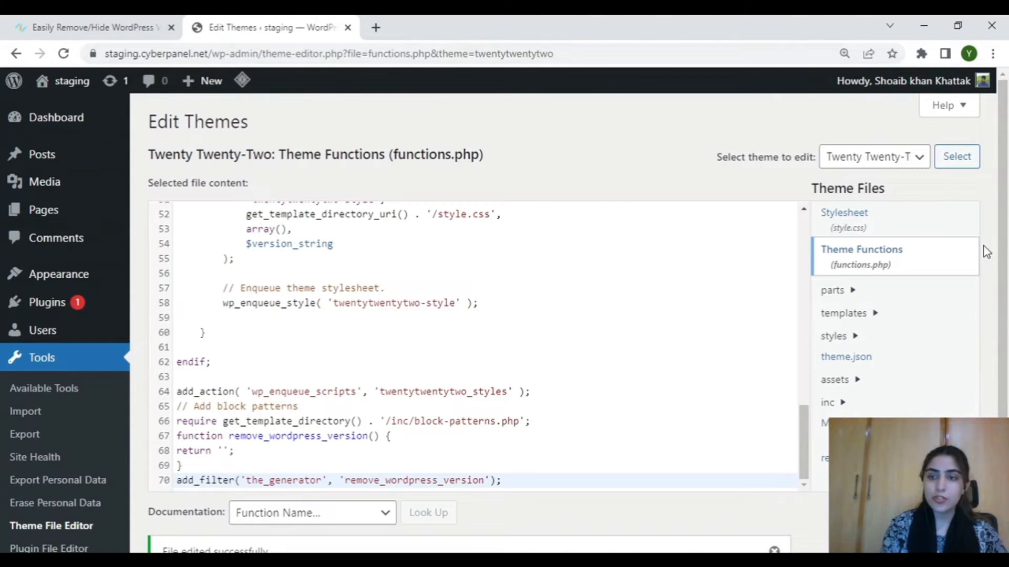
mouse_move(459, 206)
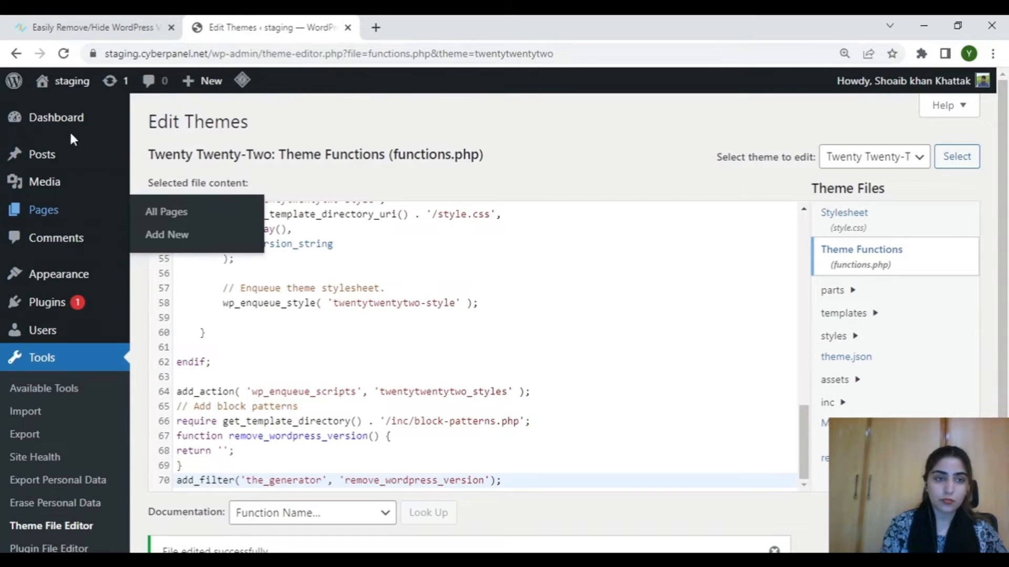
left_click(89, 26)
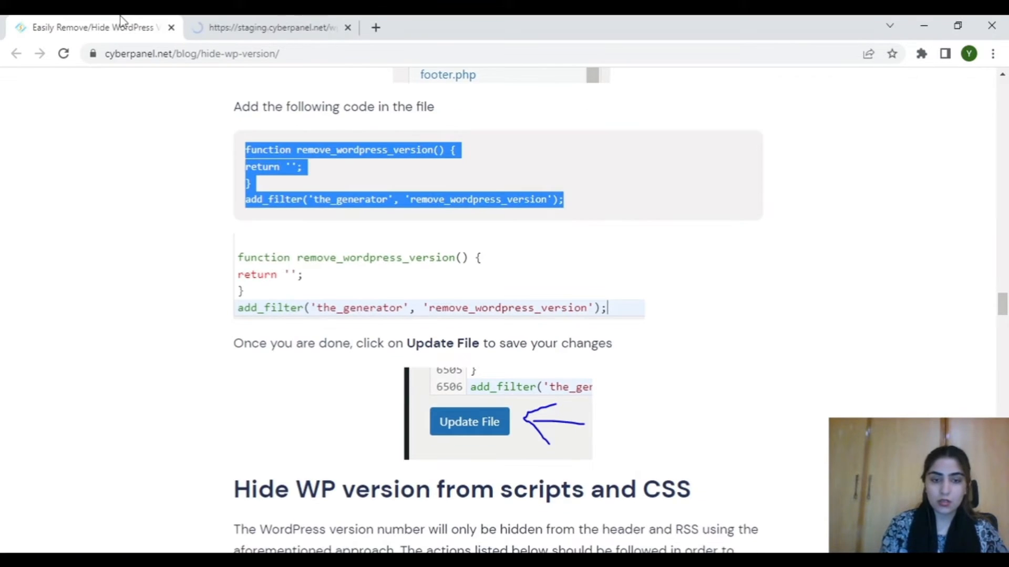
Scroll to the 'Hide WP version from scripts and CSS' snippet, then return to WordPress.
scroll("down", 3)
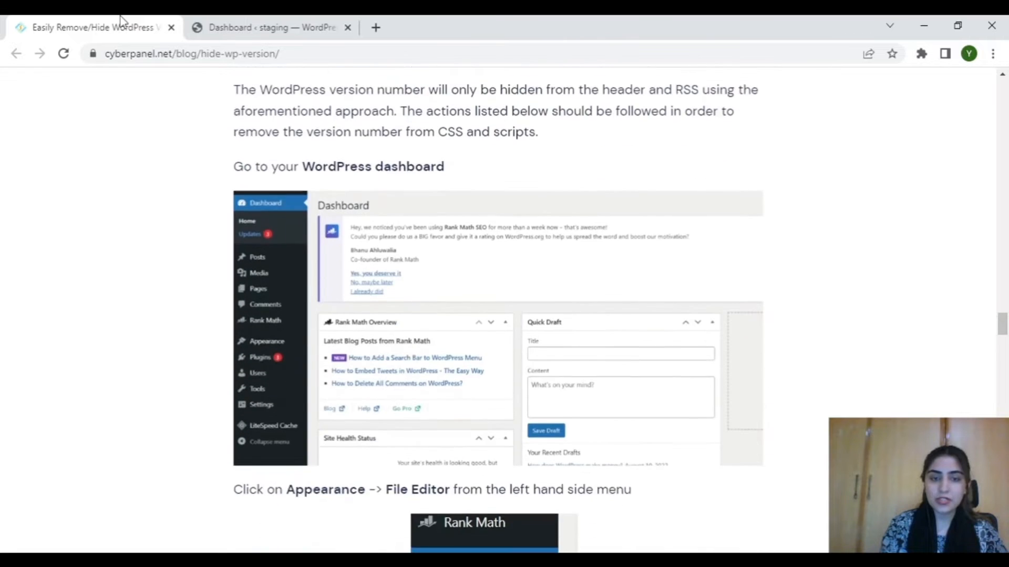
scroll("down", 3)
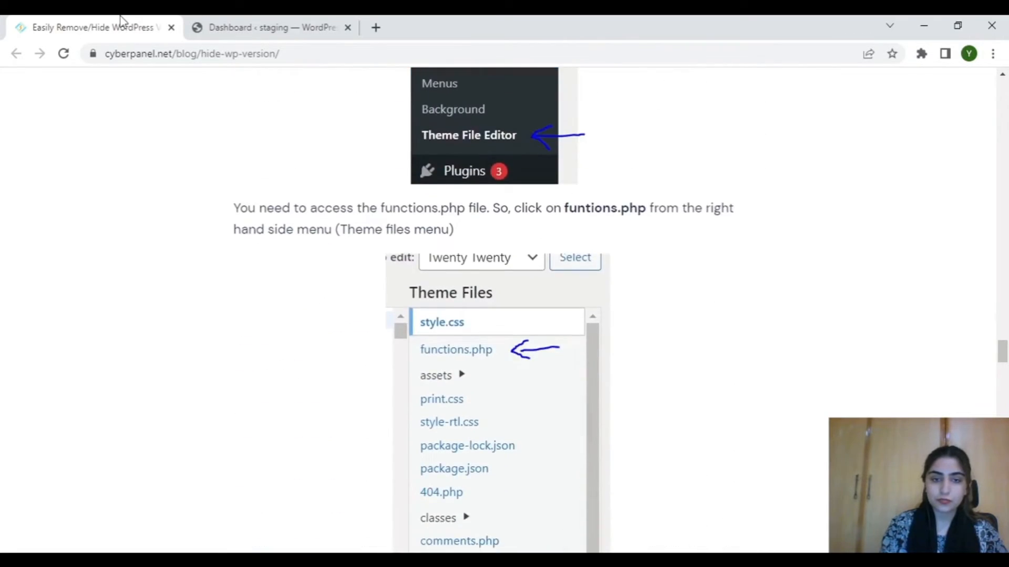
scroll("down", 3)
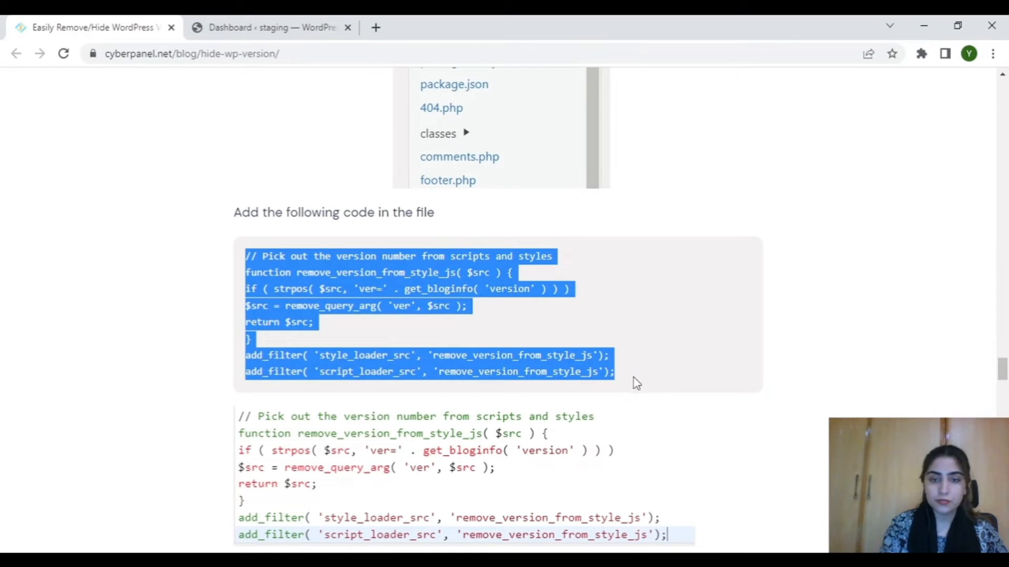
mouse_move(576, 369)
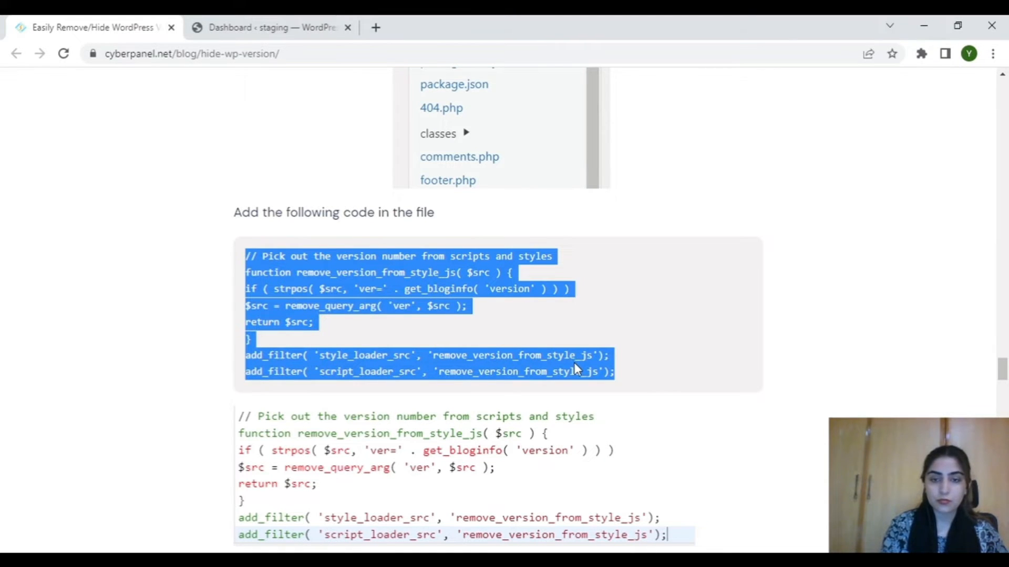
left_click(270, 27)
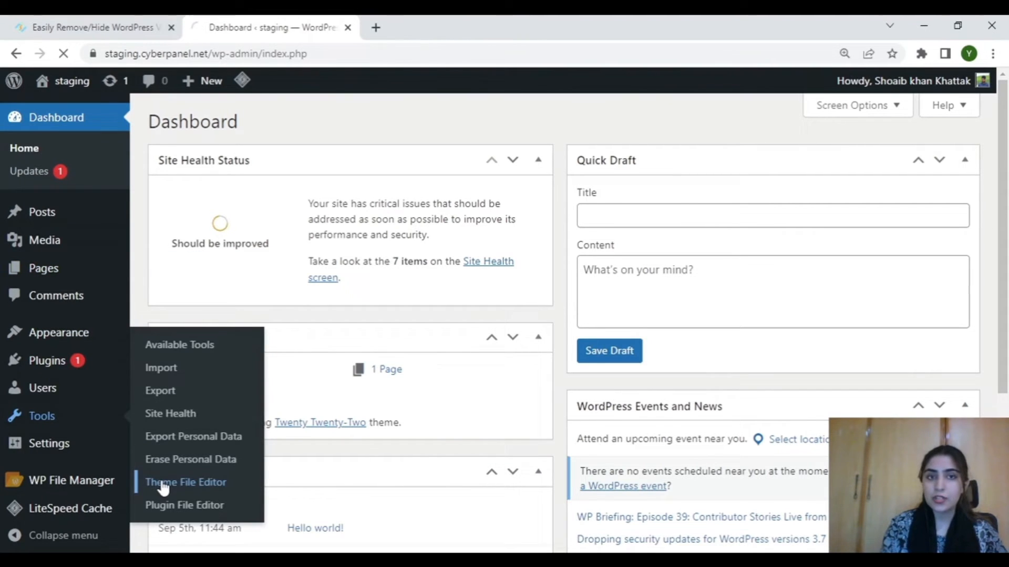
Reopen functions.php, append the remove_version_from_style_js snippet, and save the file.
left_click(185, 482)
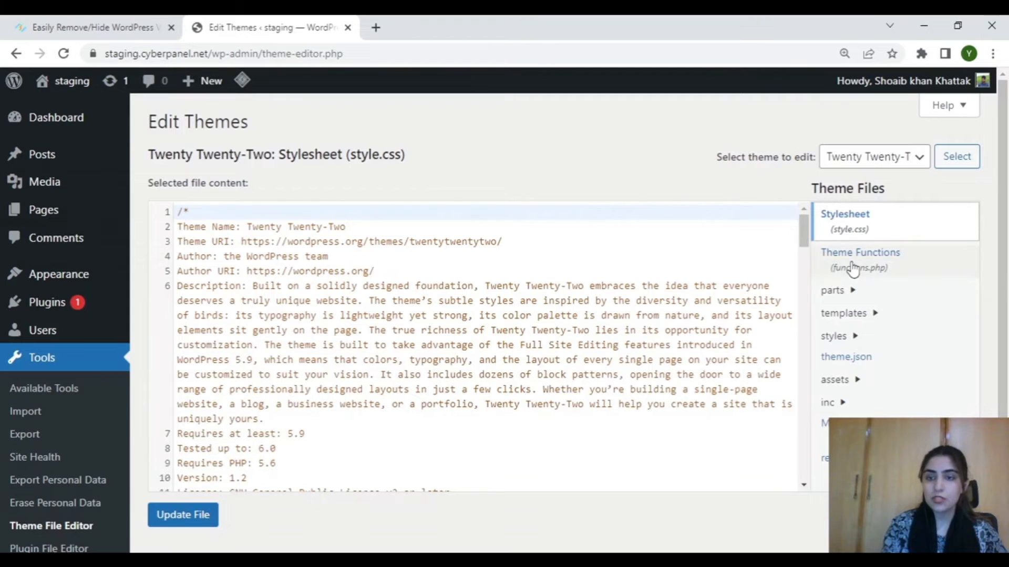
left_click(860, 257)
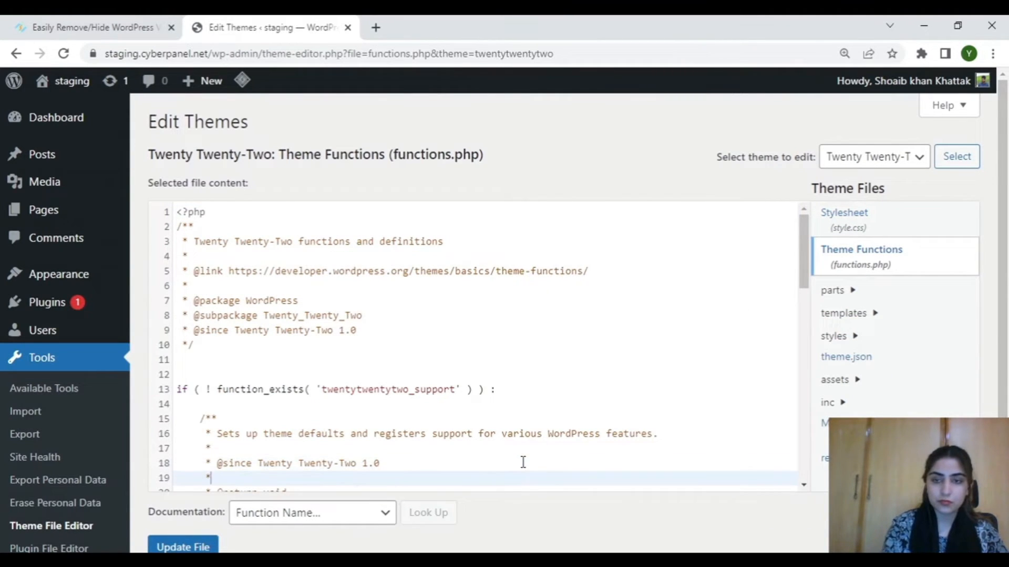
scroll("down", 3)
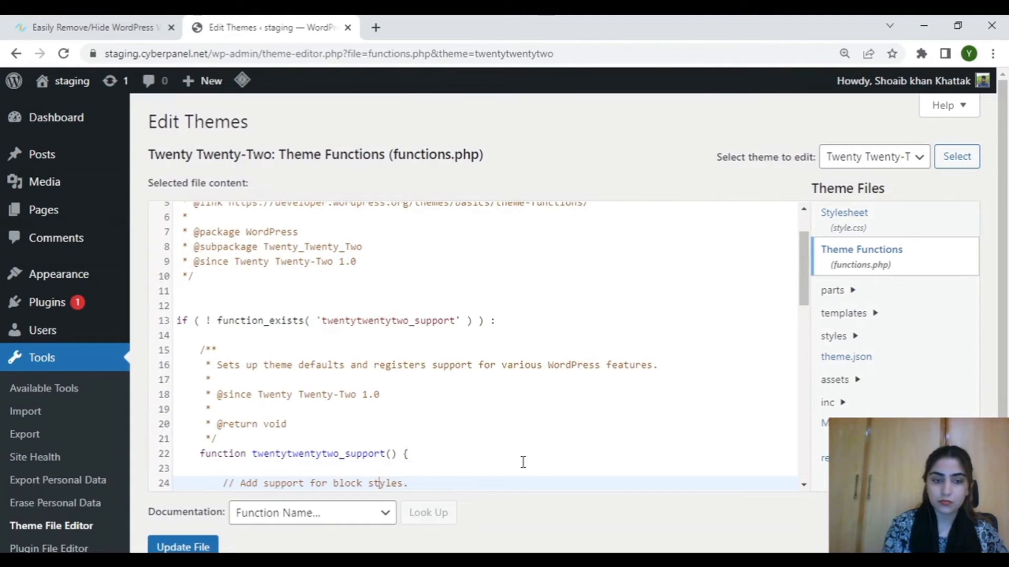
scroll("down", 3)
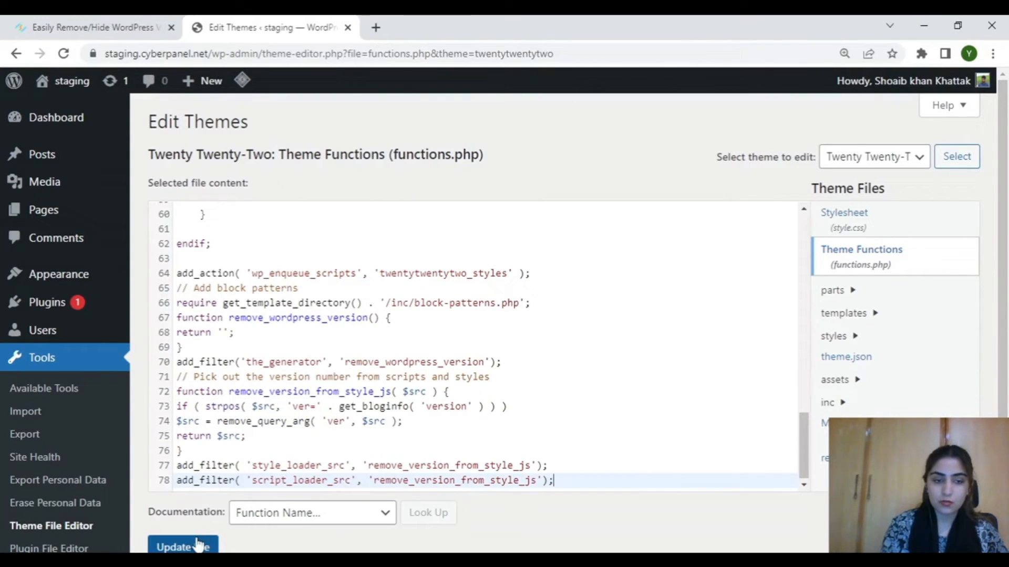
left_click(183, 548)
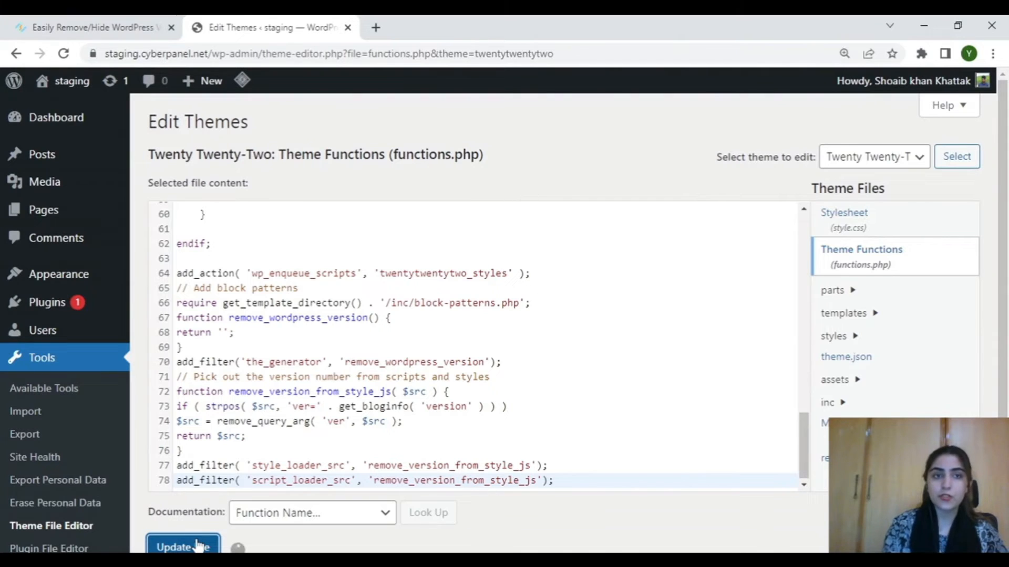
left_click(183, 548)
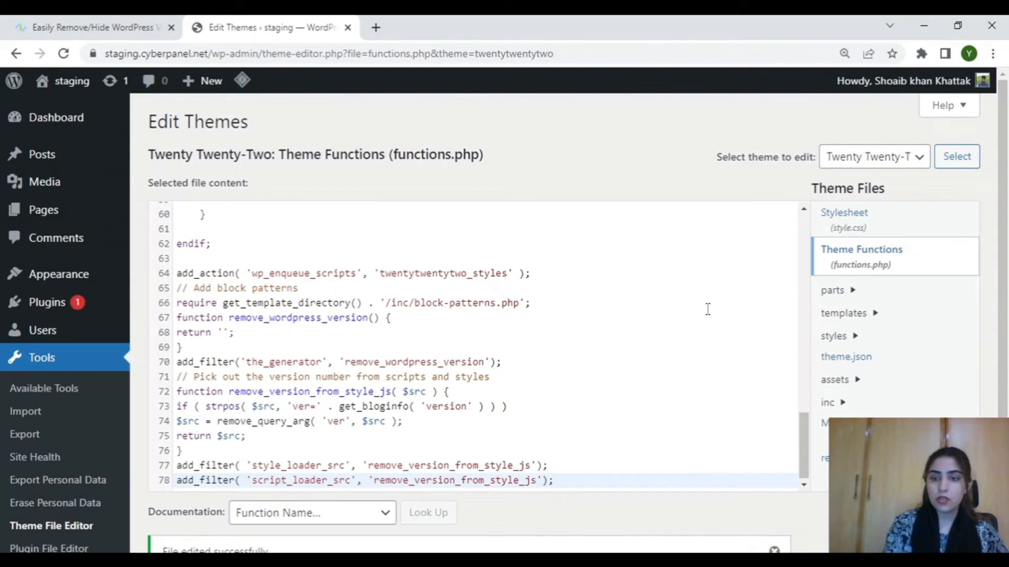
scroll("up", 3)
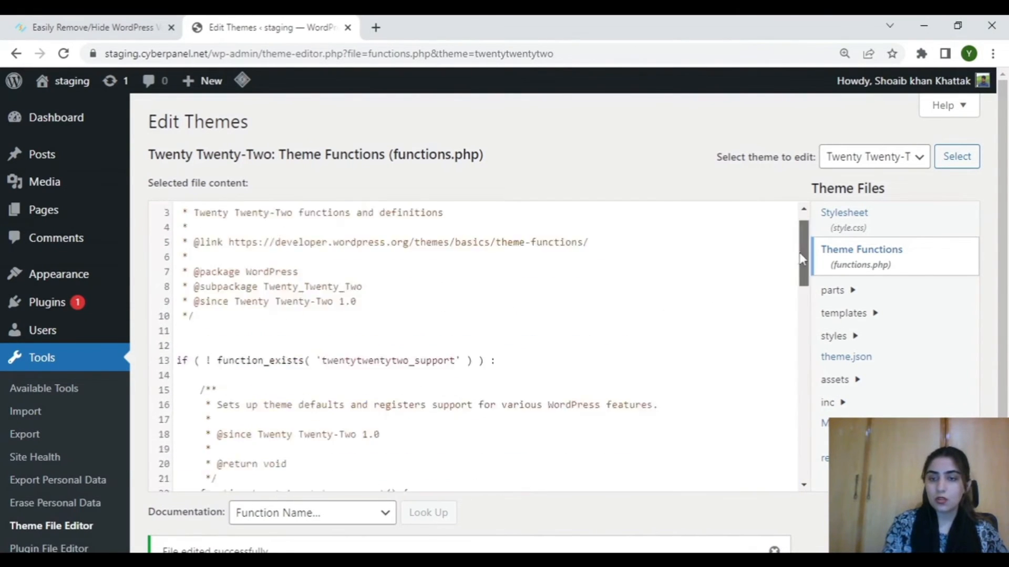
scroll("up", 3)
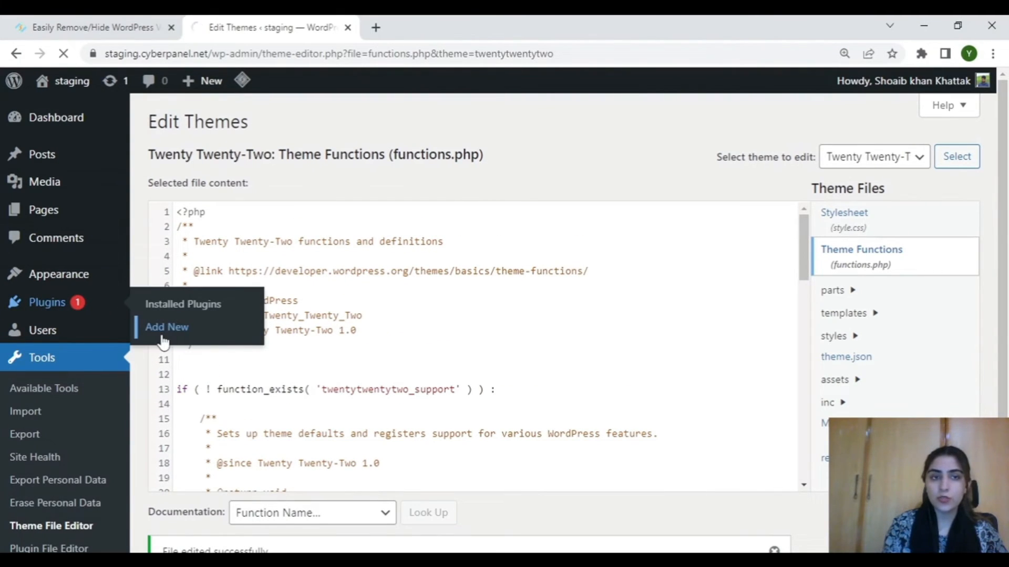
Find 'wp security safe' under Add New plugins, activate it, and skip the Freemius opt-in.
left_click(166, 327)
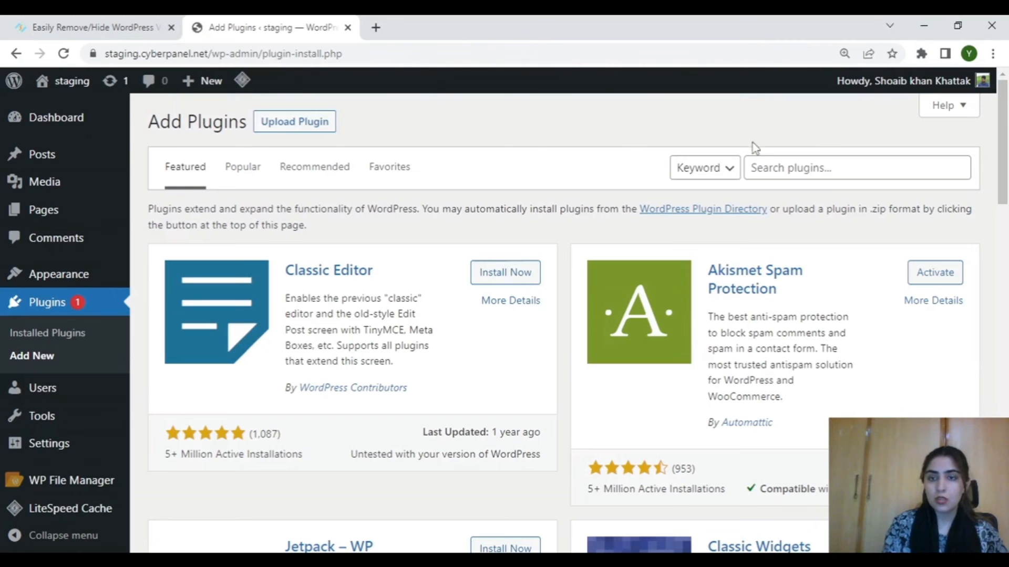
type("wp security safe")
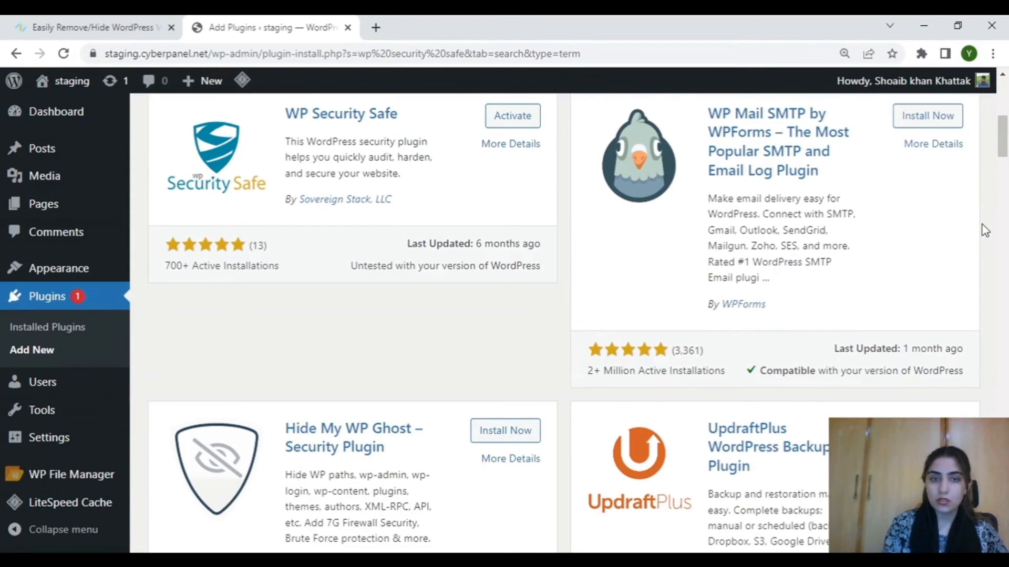
mouse_move(512, 116)
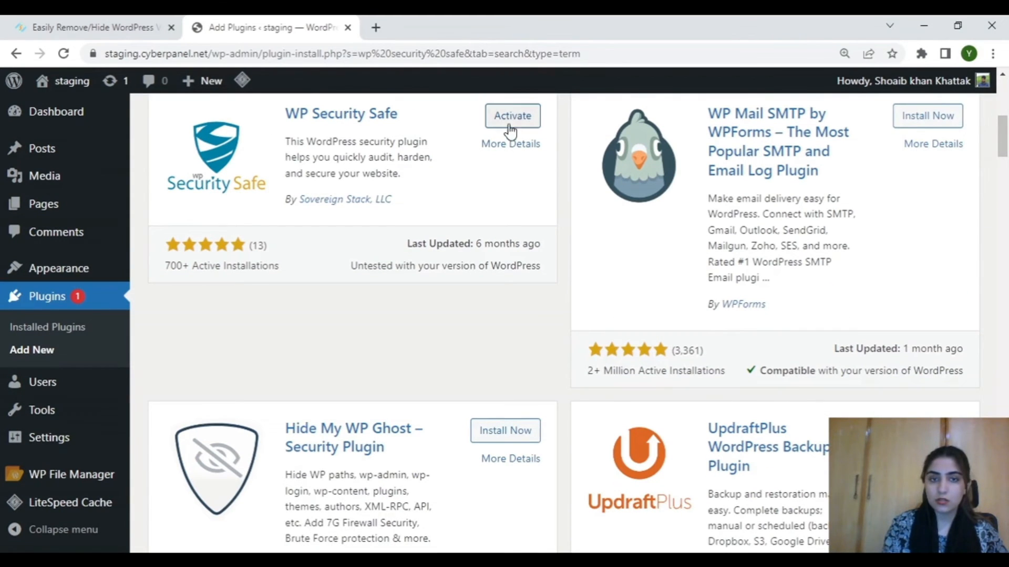
left_click(512, 116)
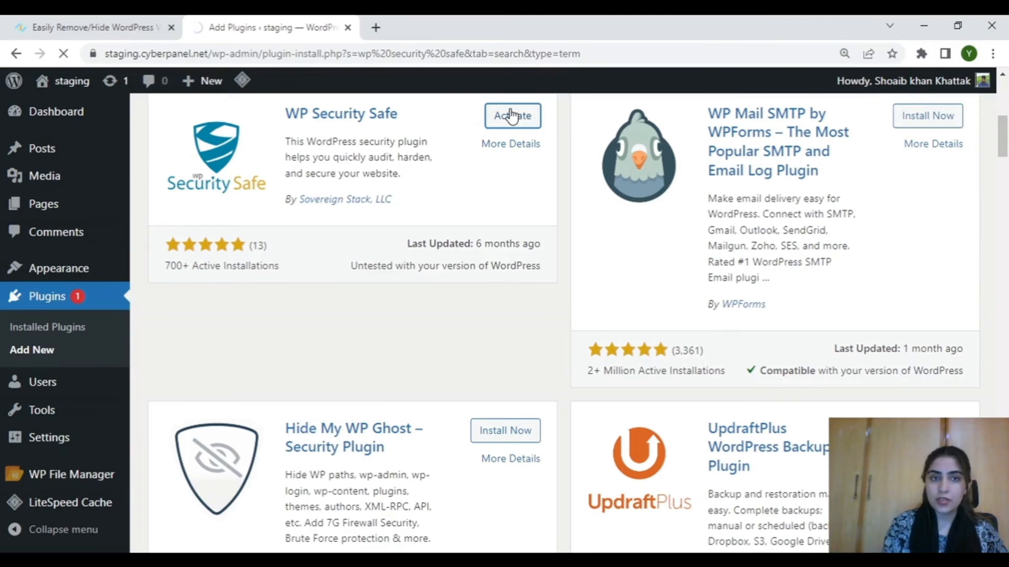
left_click(512, 115)
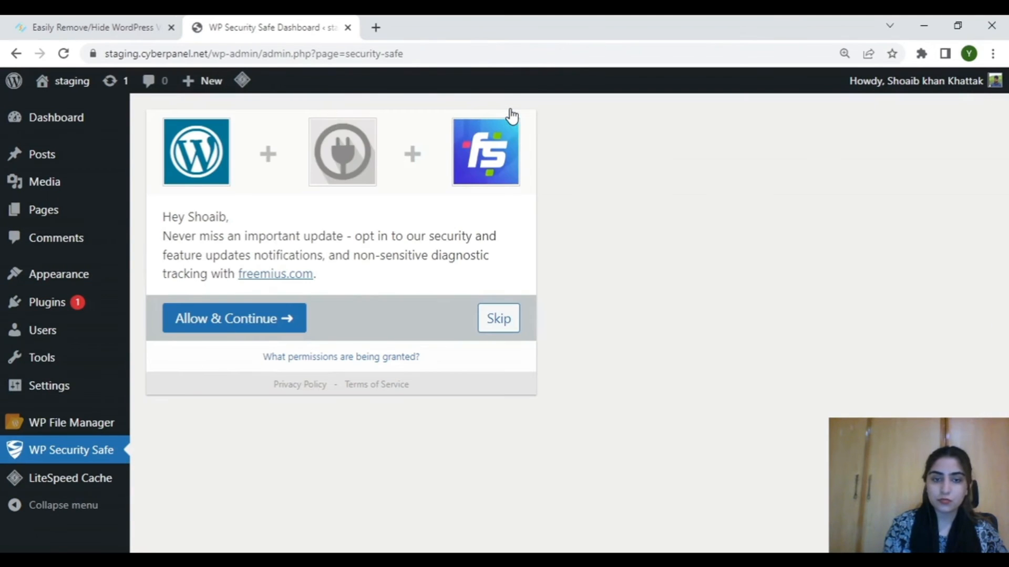
left_click(498, 319)
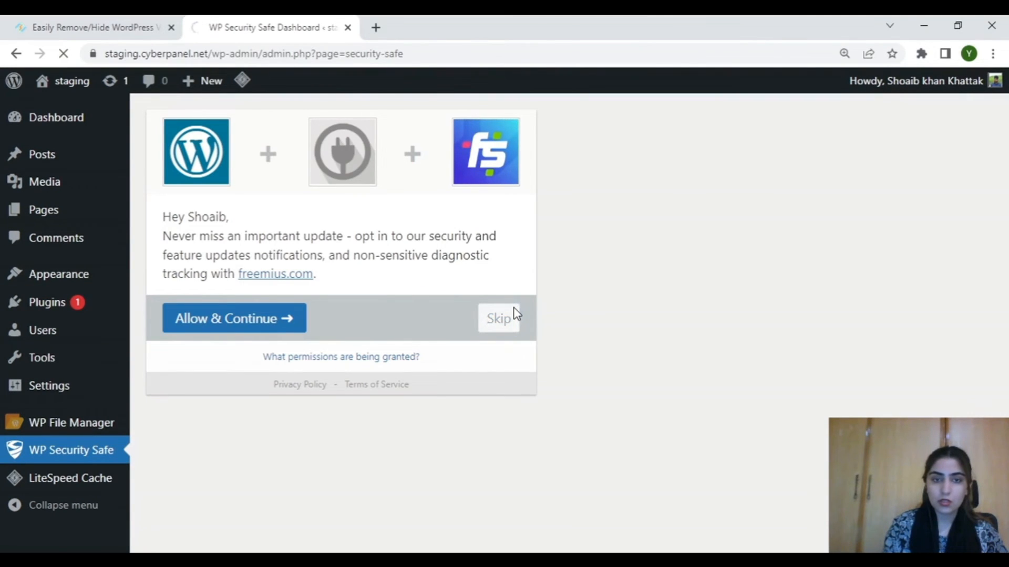
left_click(498, 318)
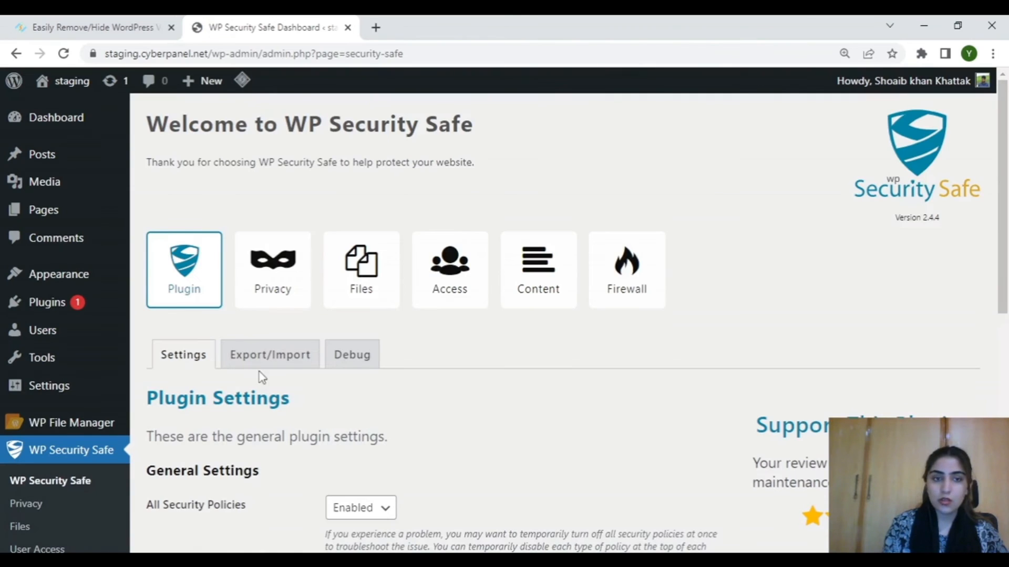
Save the Privacy settings with Hide WordPress Version Publicly and Make Website Anonymous enabled.
left_click(272, 269)
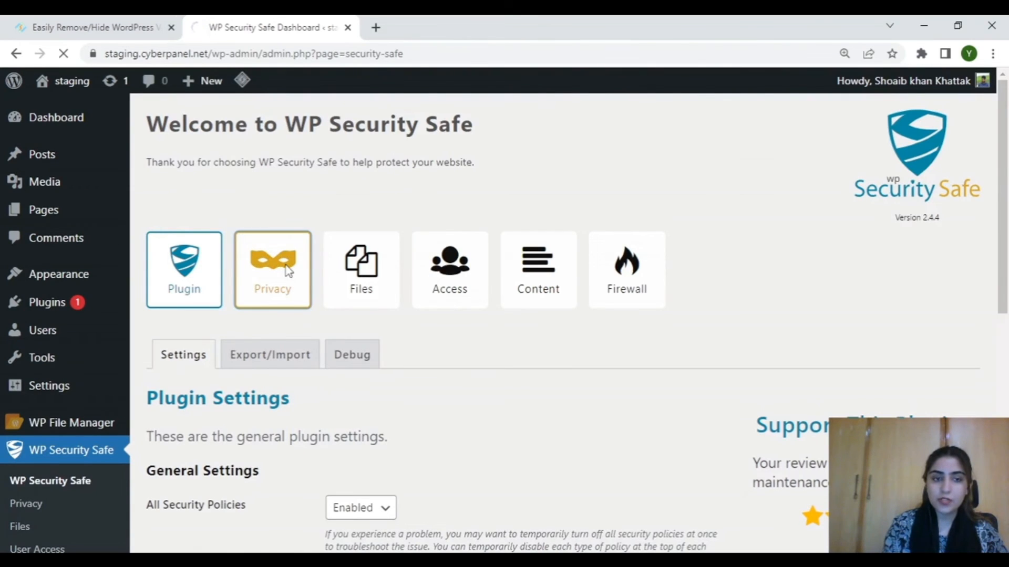
left_click(272, 269)
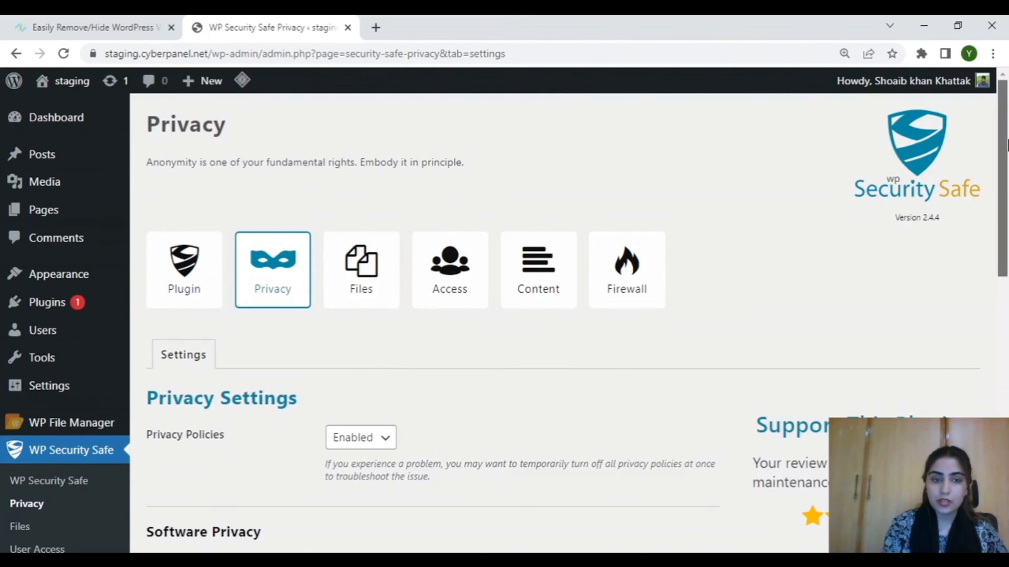
scroll("down", 3)
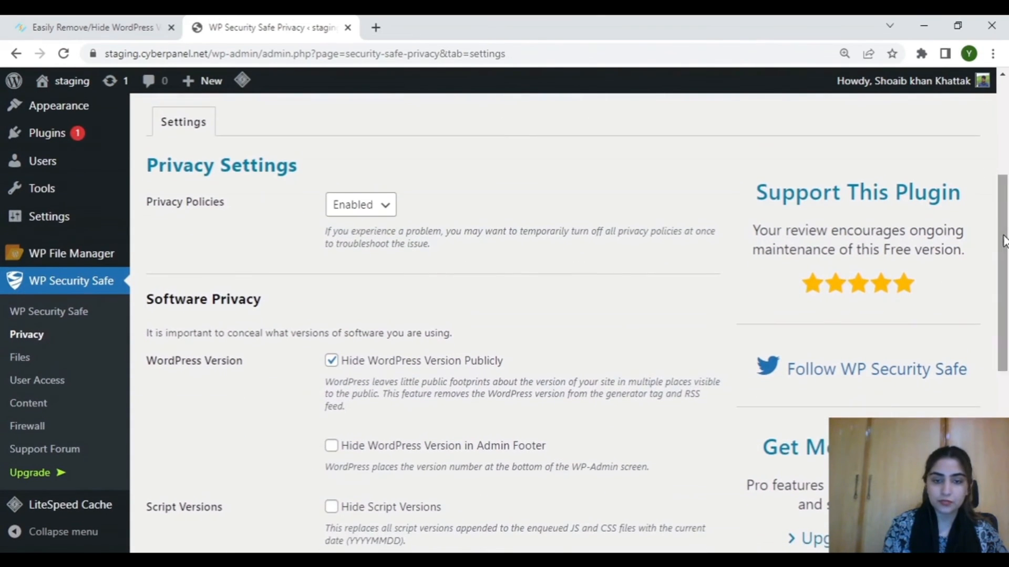
scroll("down", 3)
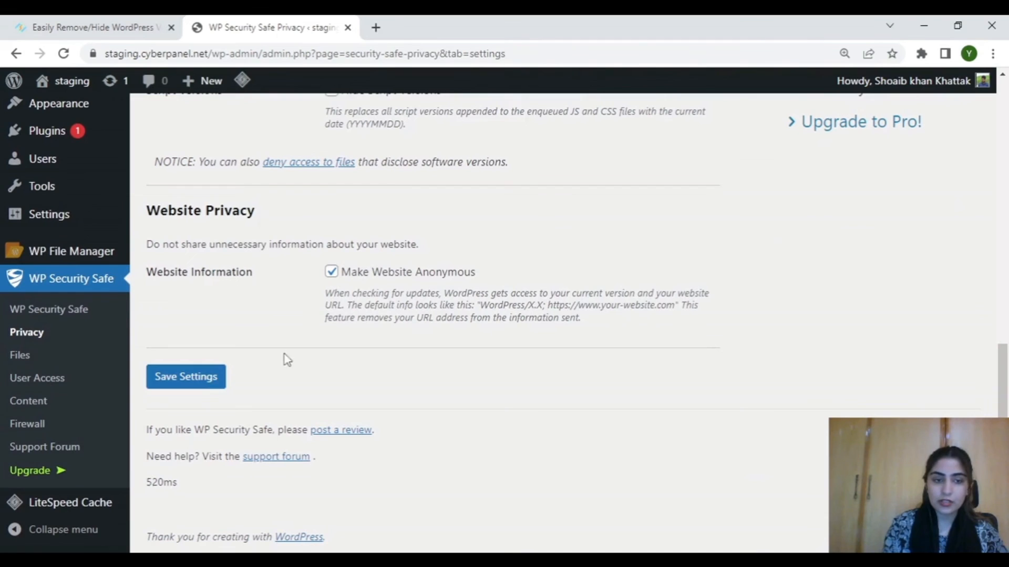
left_click(185, 376)
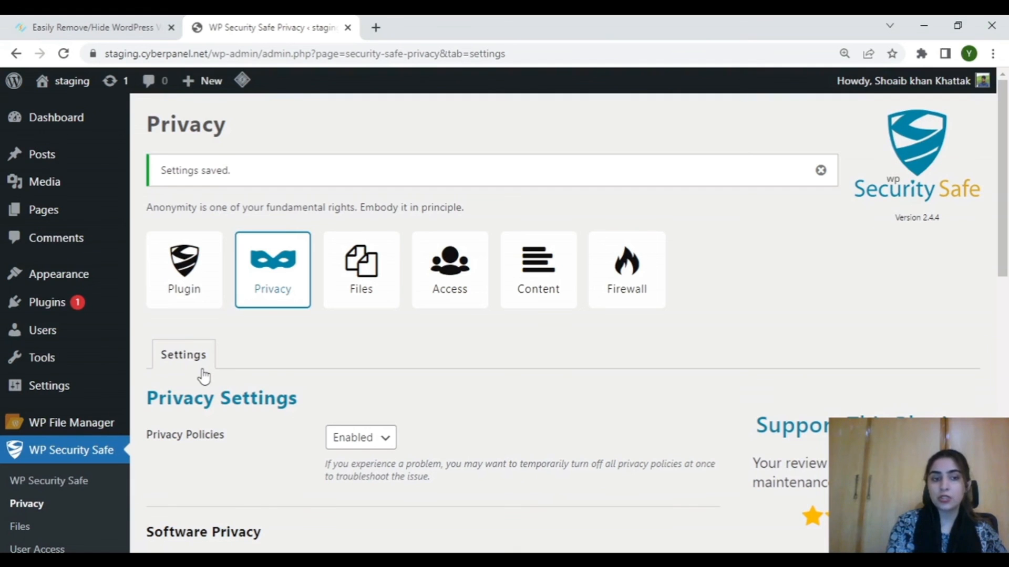
scroll("down", 3)
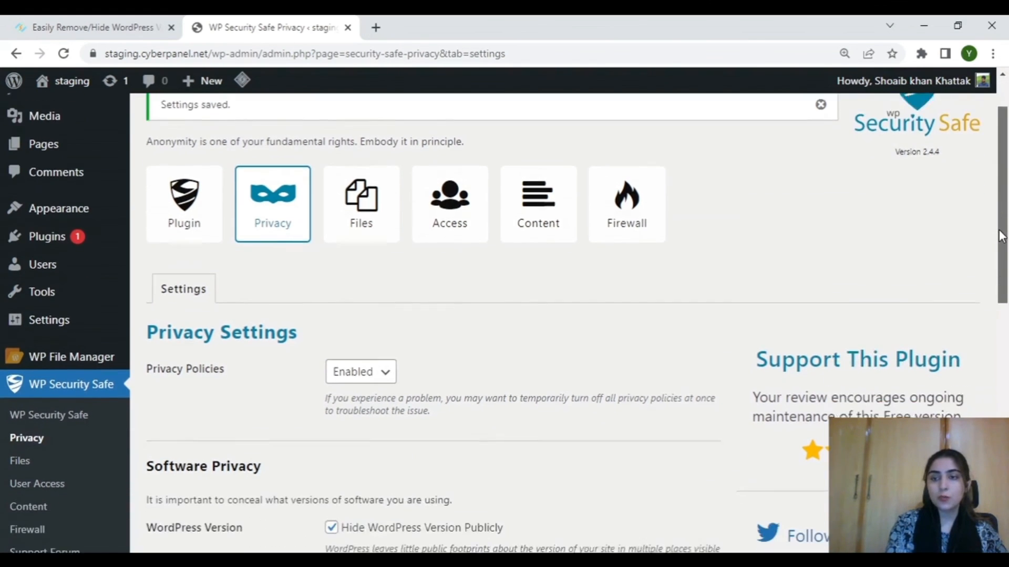
scroll("up", 3)
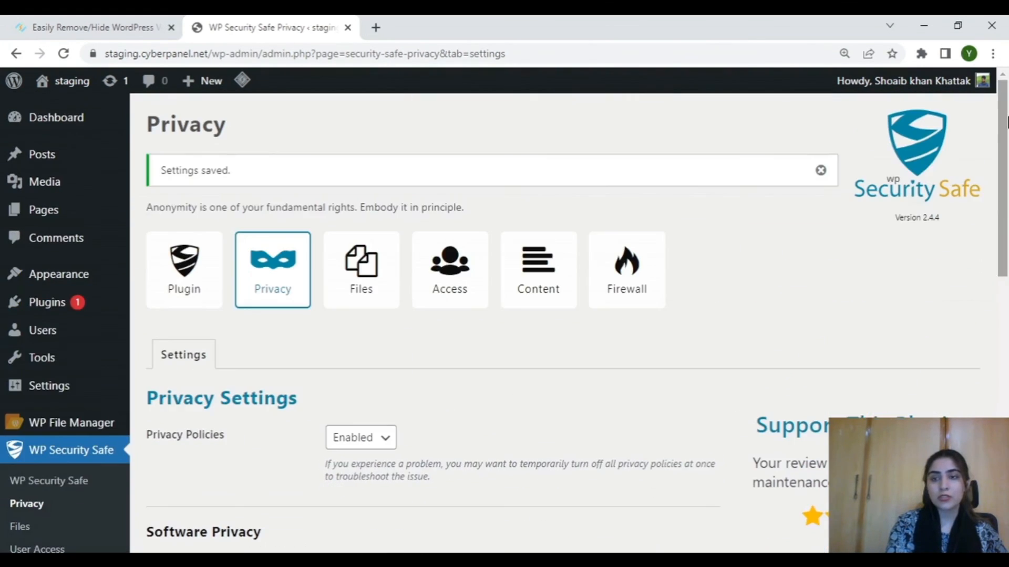